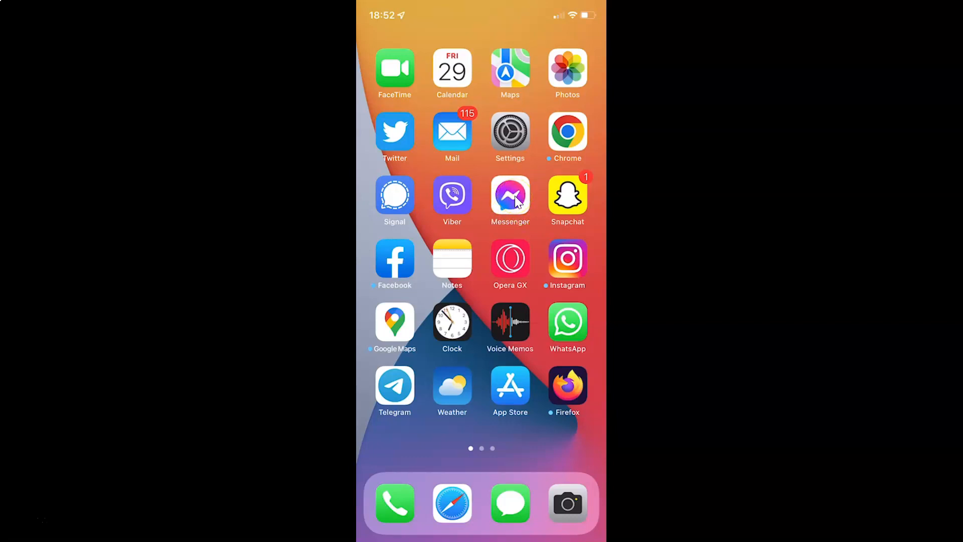
Launch Messenger from the Home Screen so the Chats list appears.
click(509, 194)
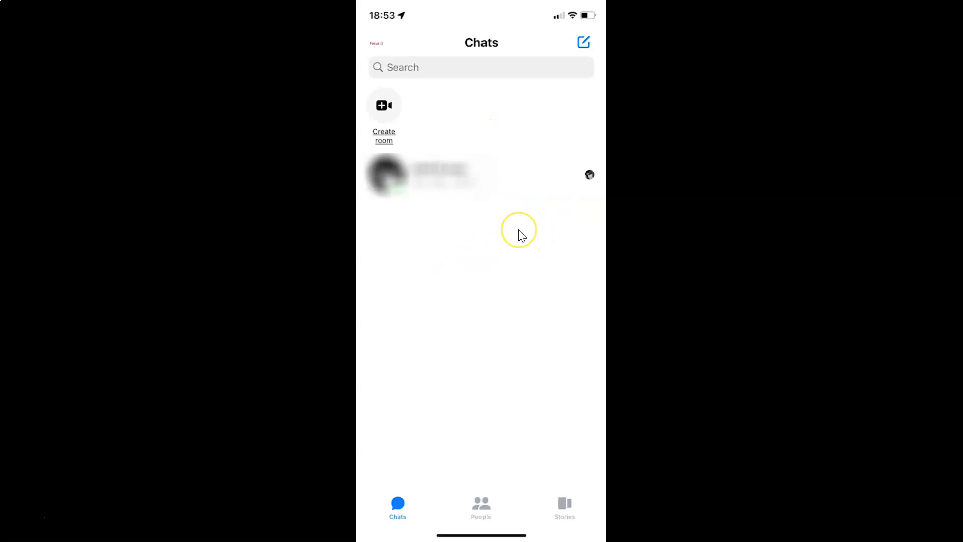
mouse_move(381, 42)
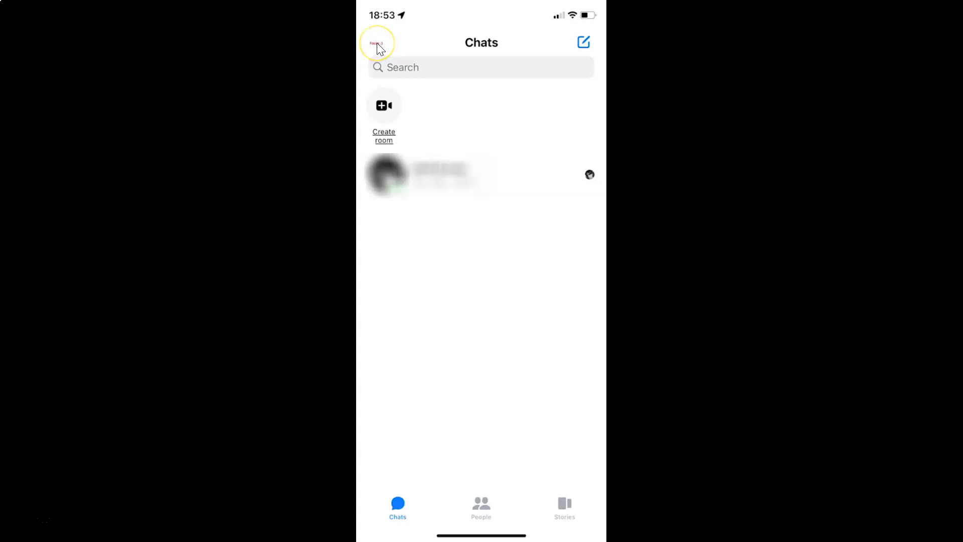
Reach the profile settings menu from the Chats screen's profile picture.
click(378, 42)
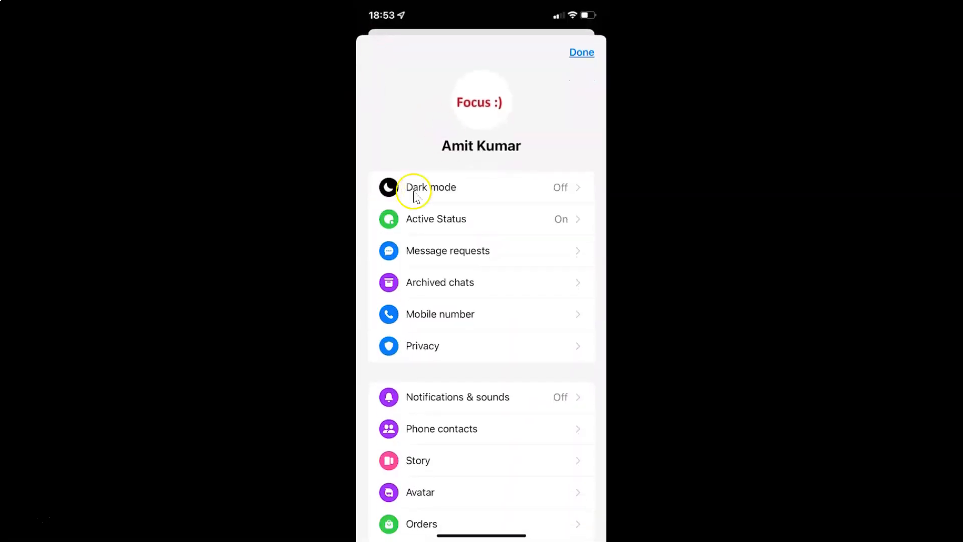
mouse_move(460, 194)
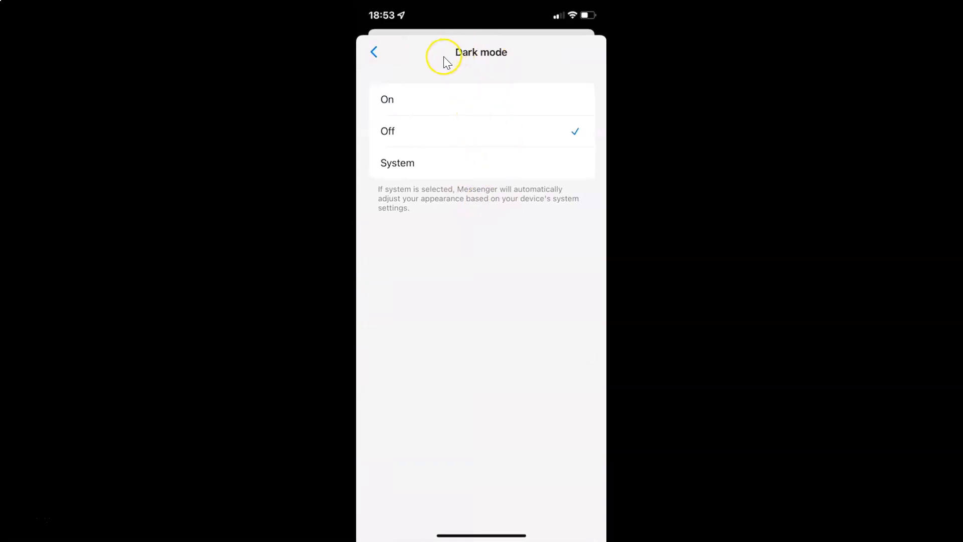
mouse_move(524, 218)
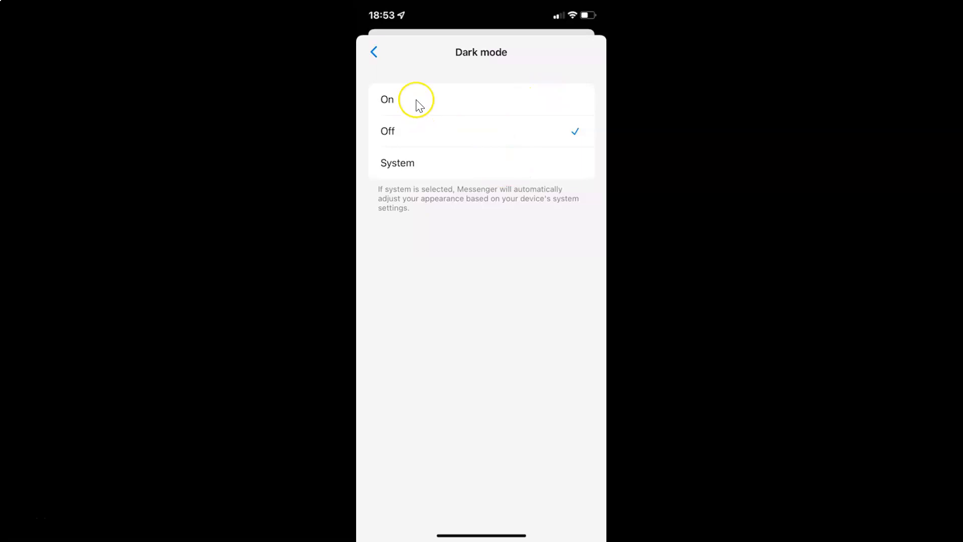
mouse_move(431, 104)
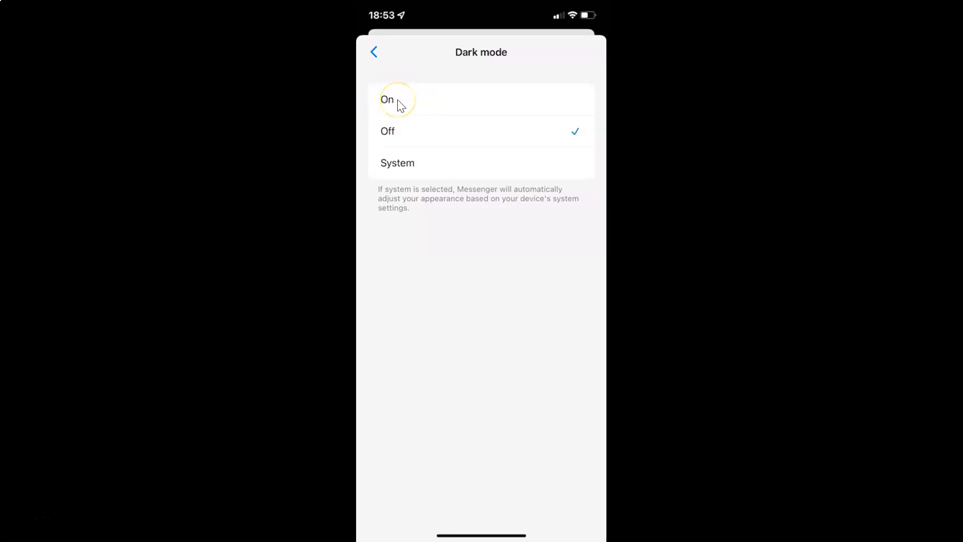
Set Dark mode to On so the app switches to the dark theme.
click(387, 100)
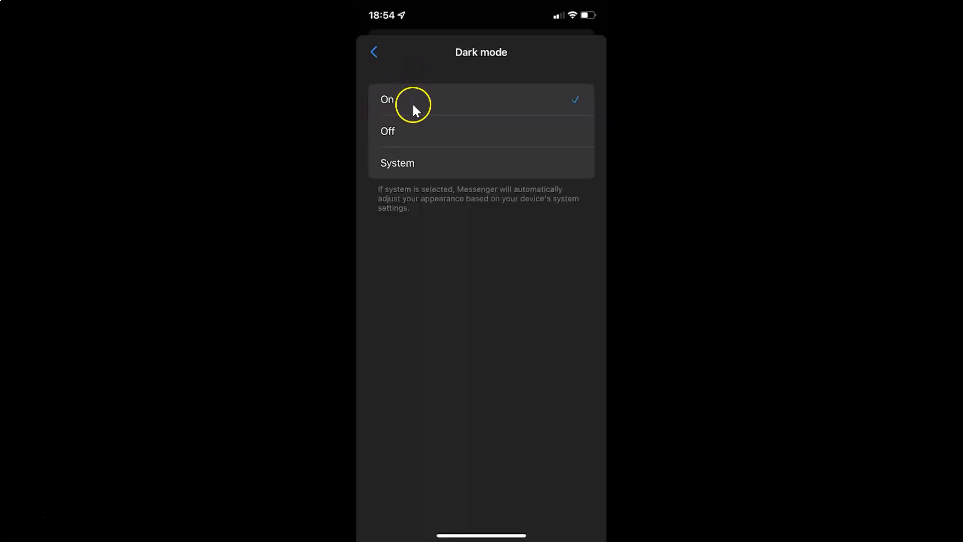
mouse_move(555, 100)
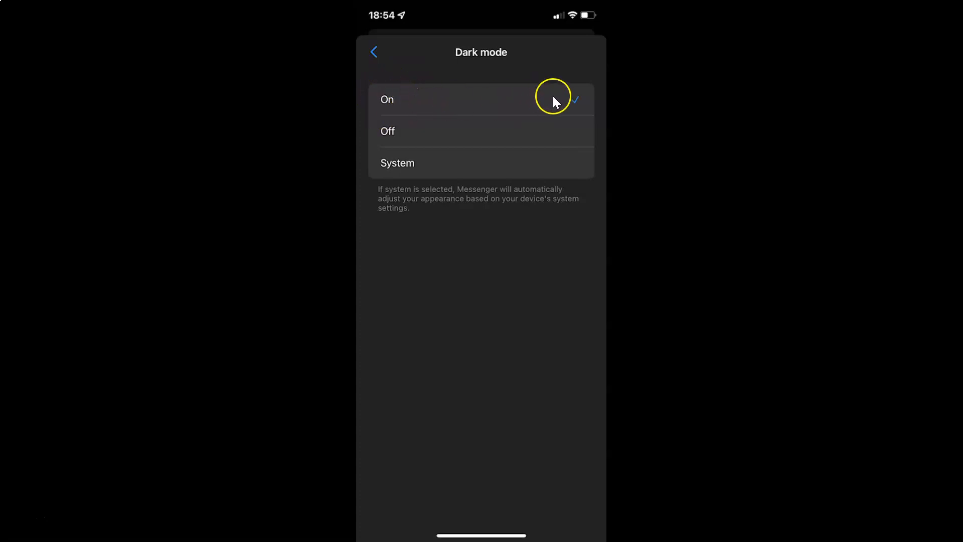
mouse_move(433, 101)
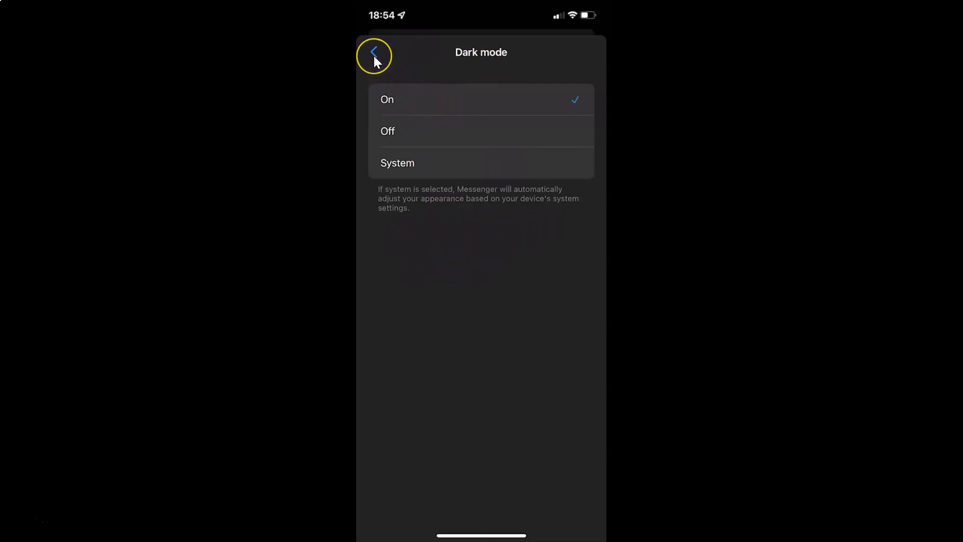
Back out of settings to the Chats list, now shown in the dark theme.
click(373, 56)
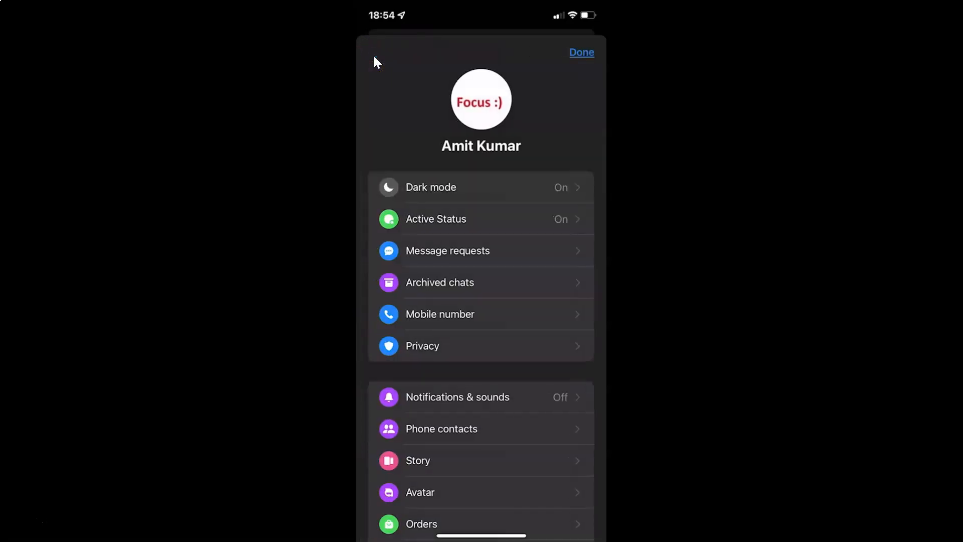
mouse_move(556, 333)
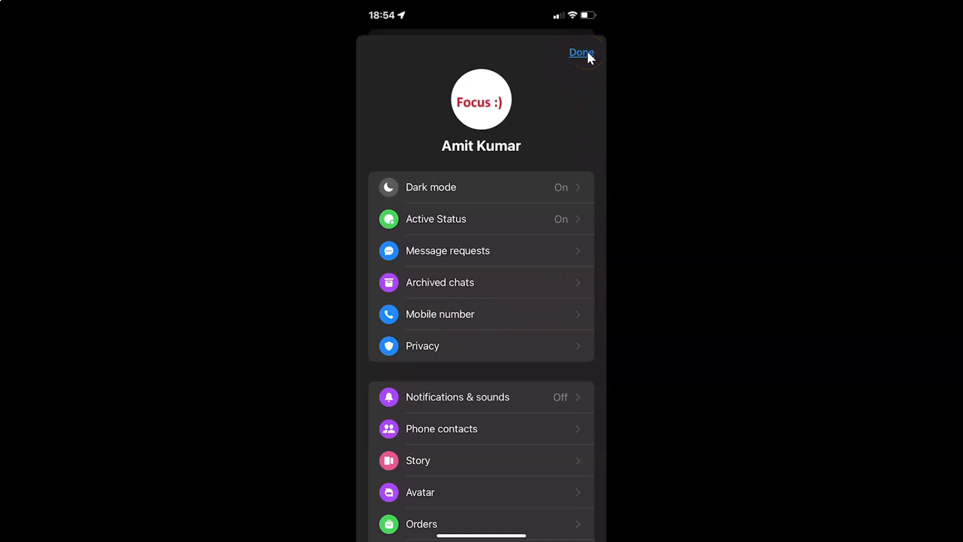
click(581, 52)
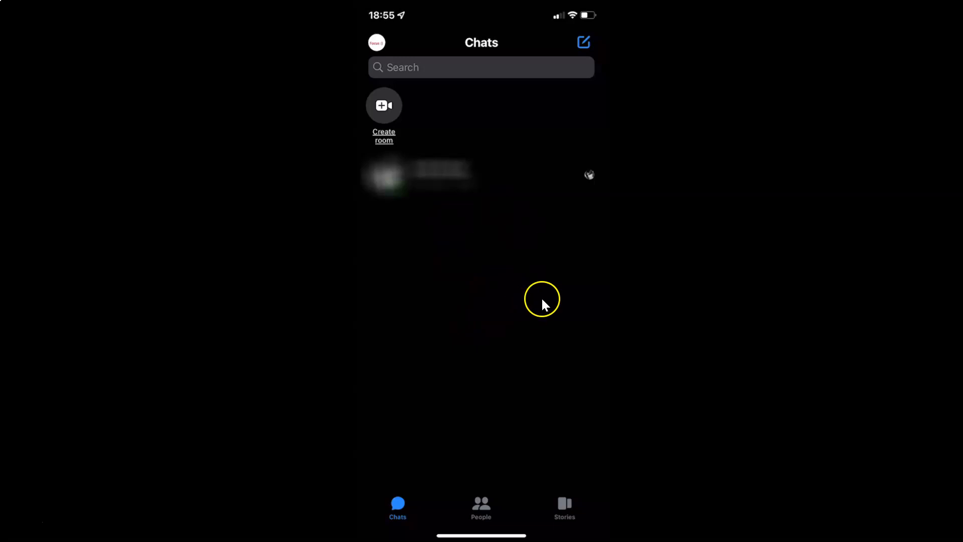